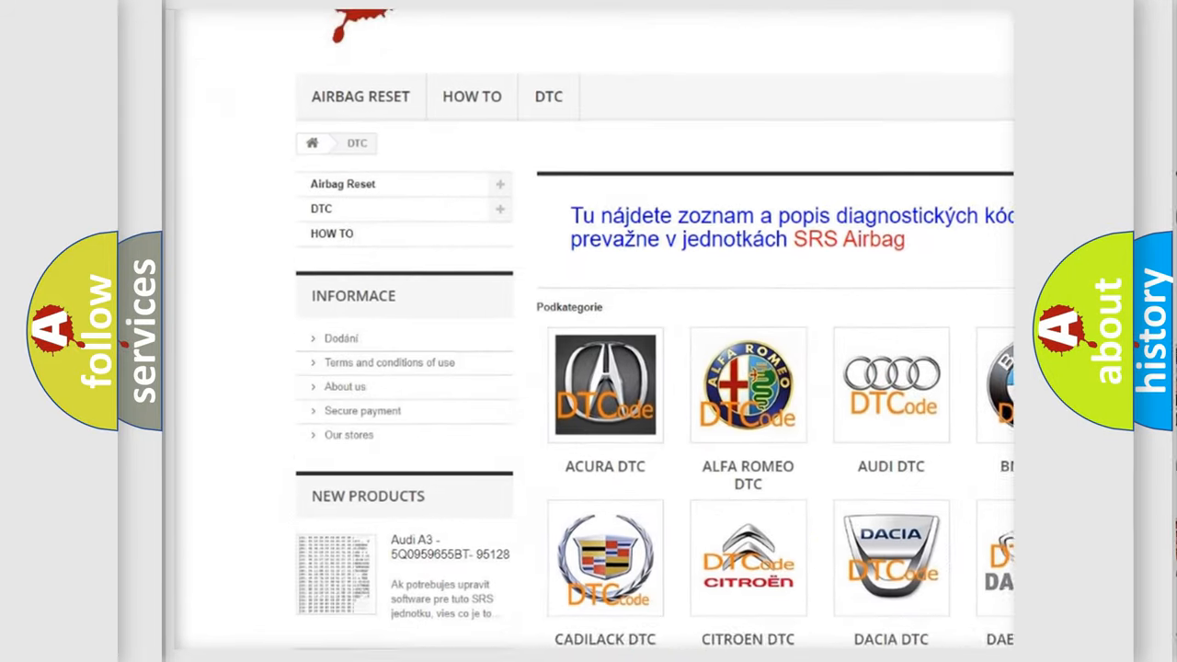
scroll(down, 3)
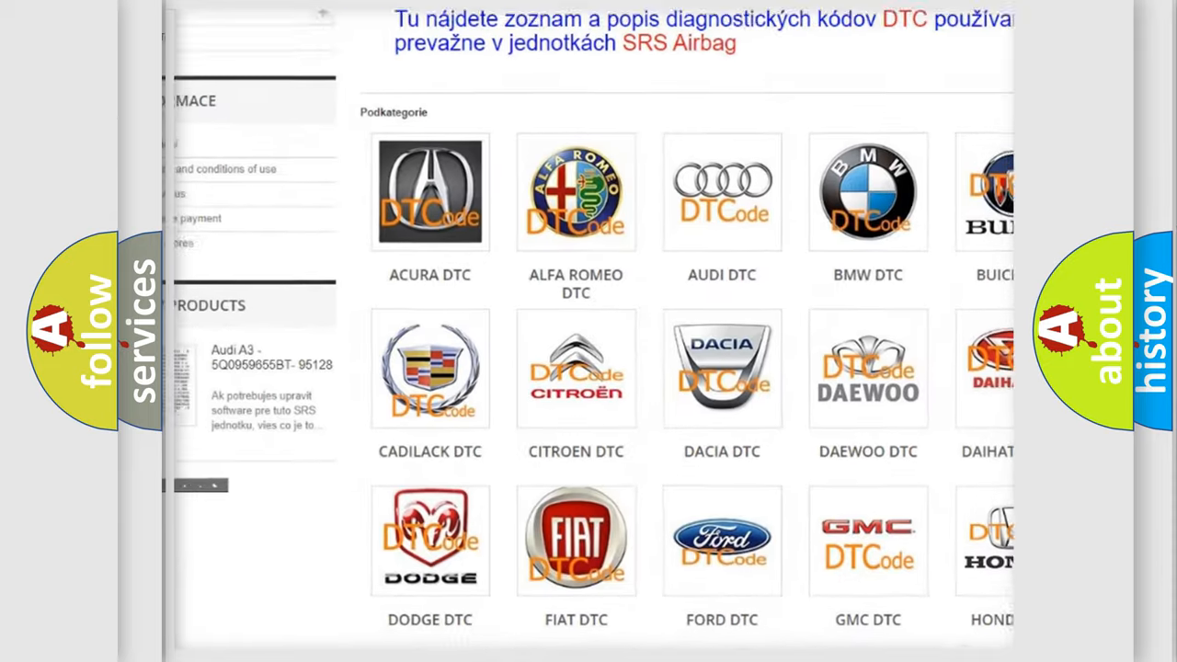
scroll(down, 3)
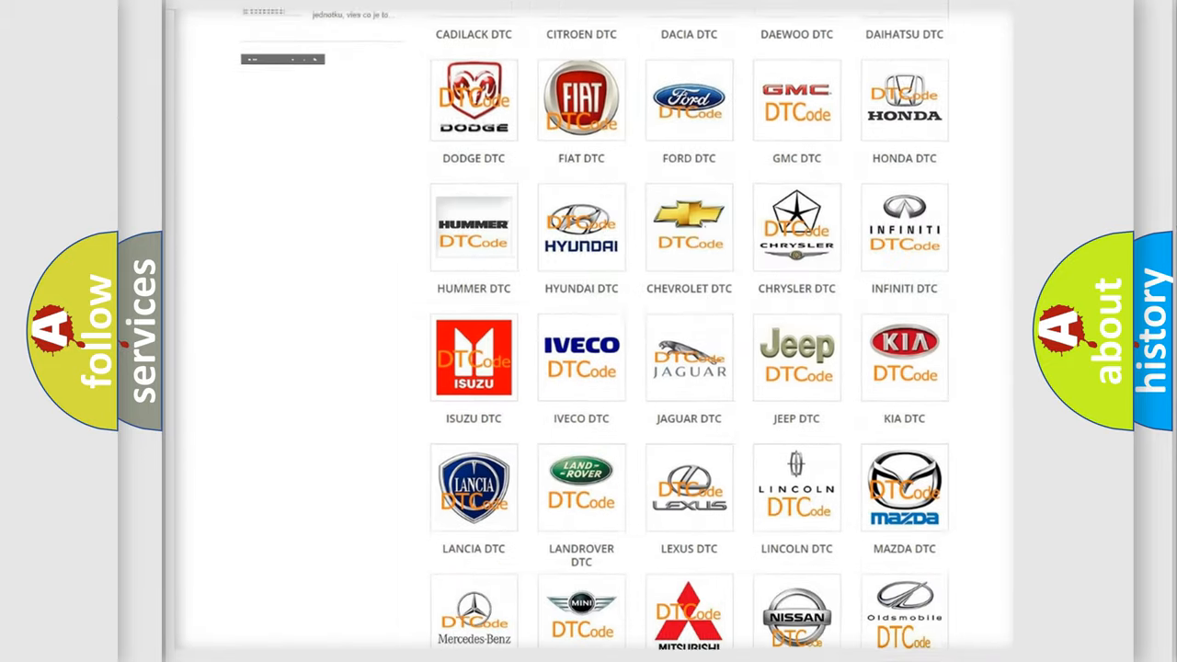
scroll(down, 3)
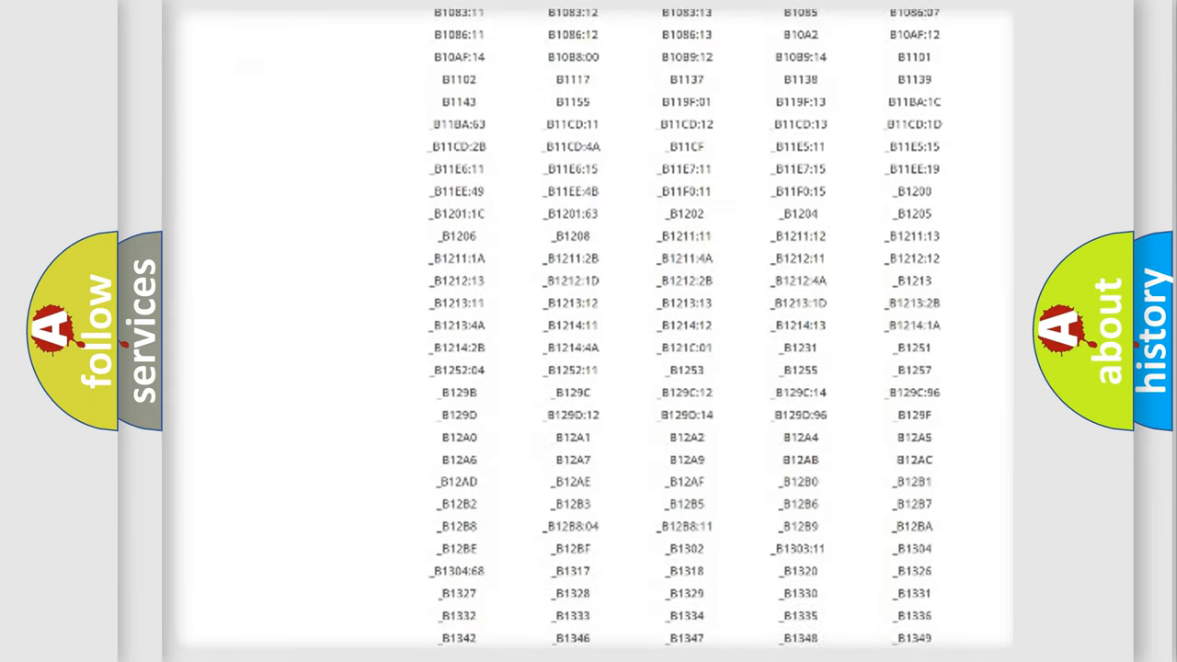
scroll(down, 3)
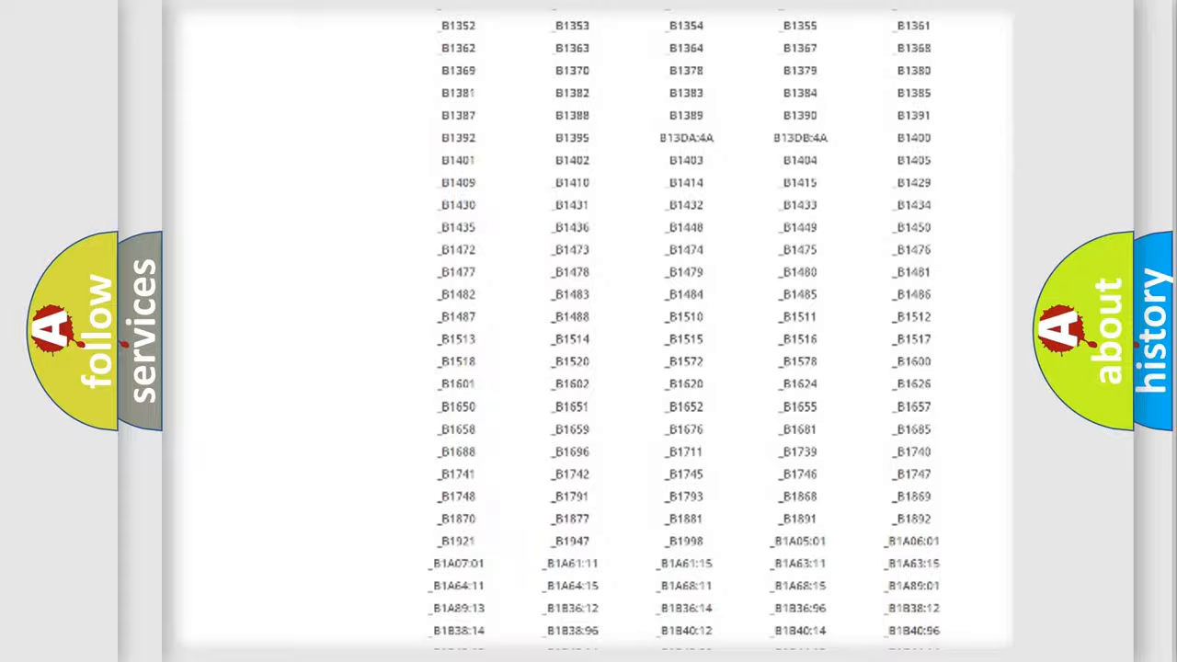